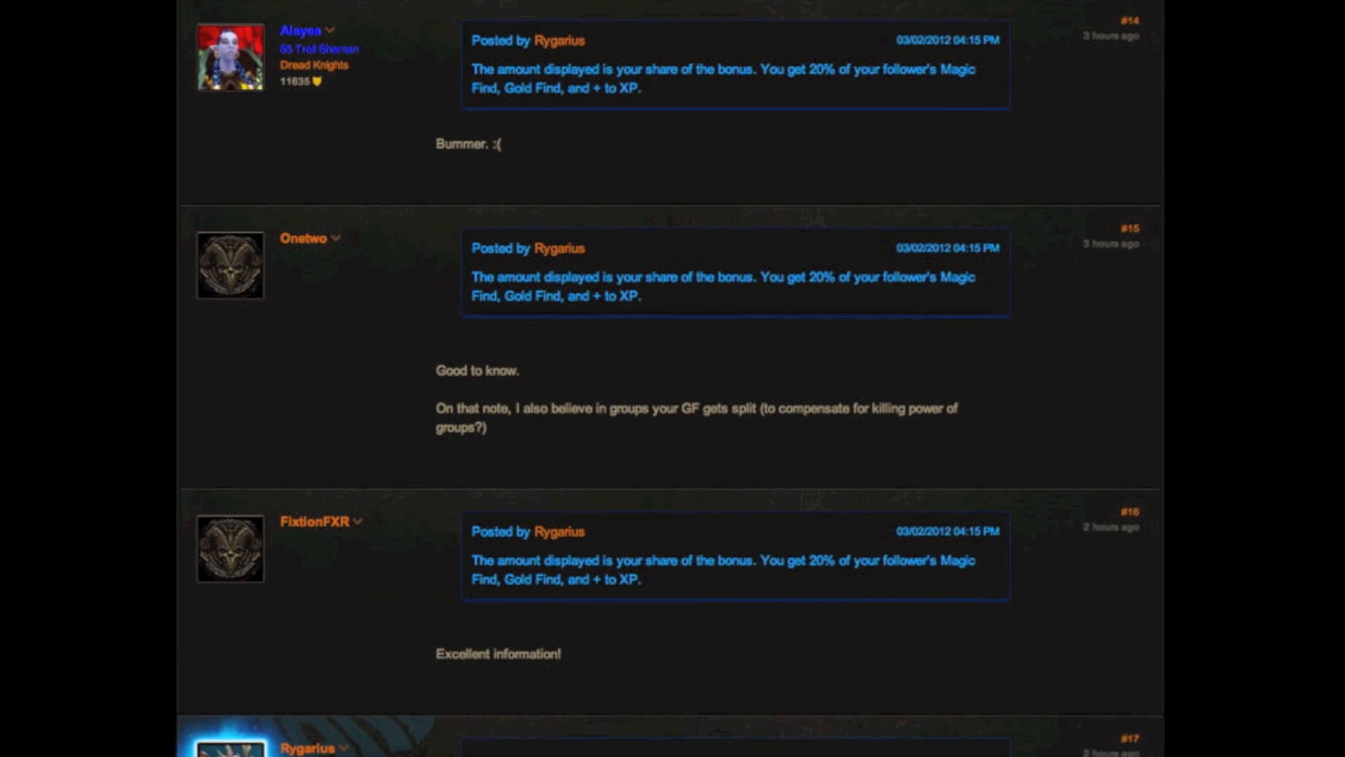
Step: Dismiss the follower panels and rehire the Templar in town, restoring Gold Find +67% and Magic Find +26%
scroll("up", 3)
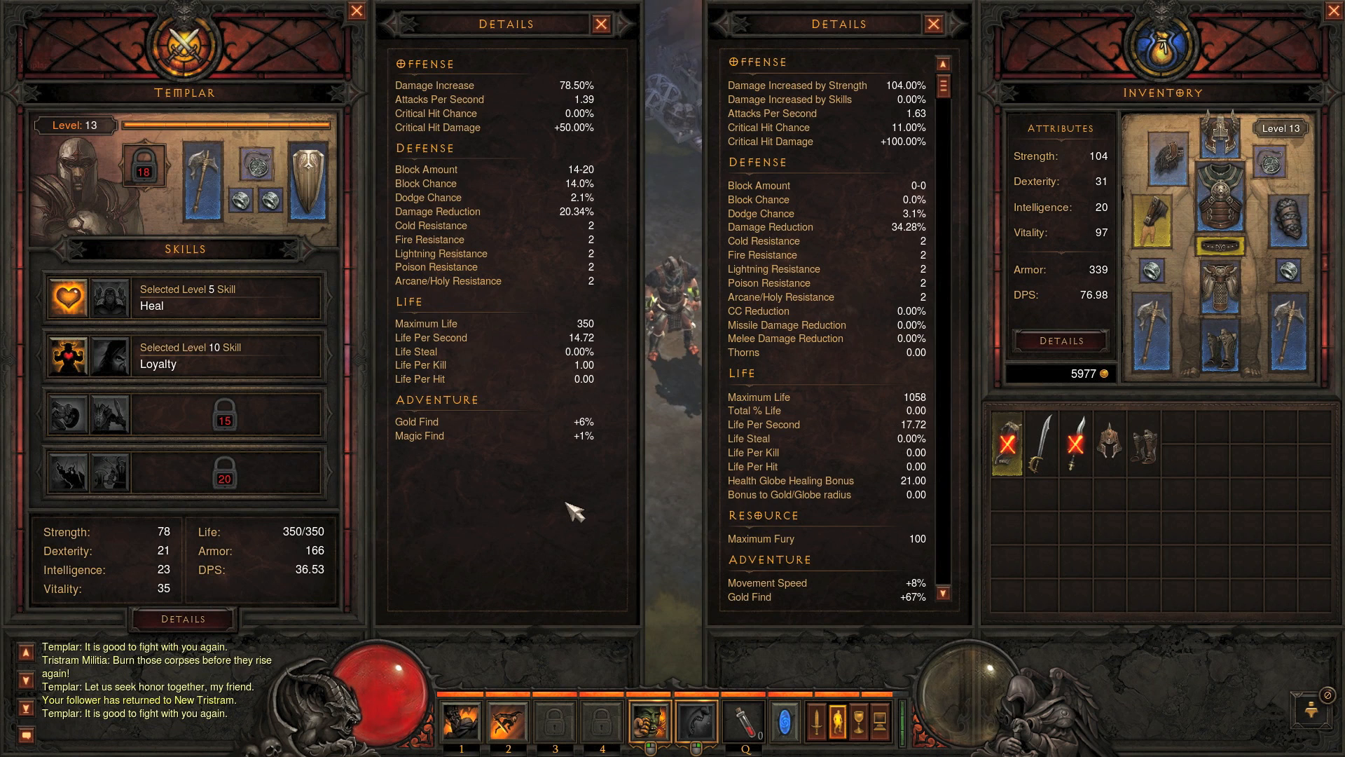
mouse_move(416, 440)
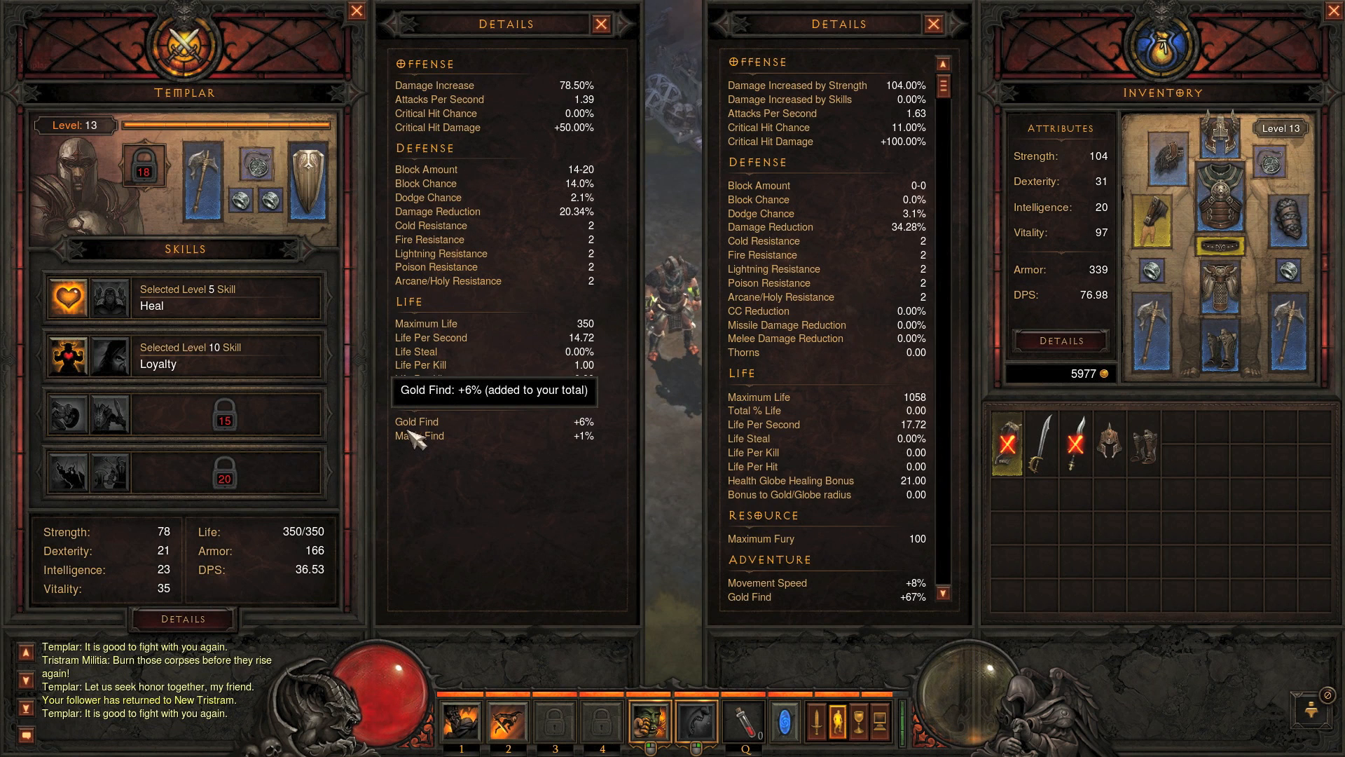
mouse_move(436, 438)
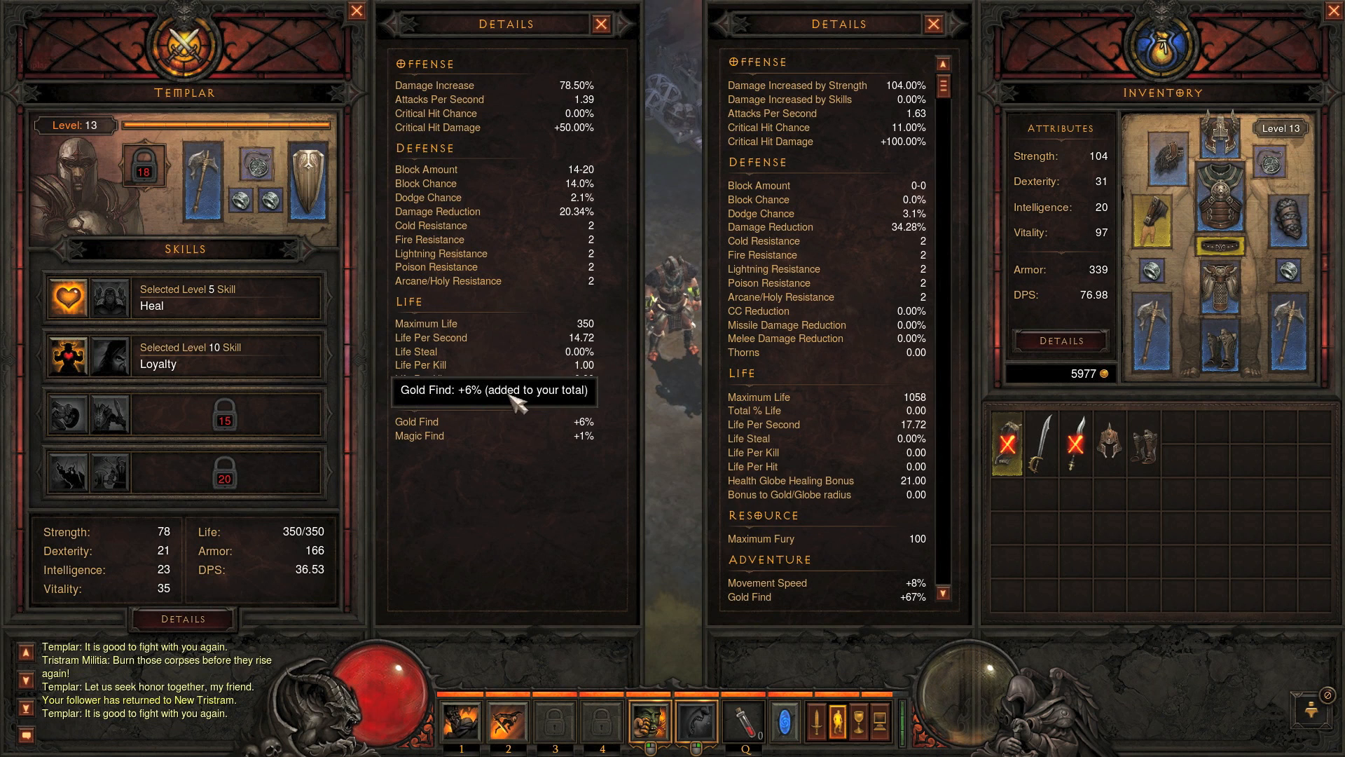
mouse_move(429, 434)
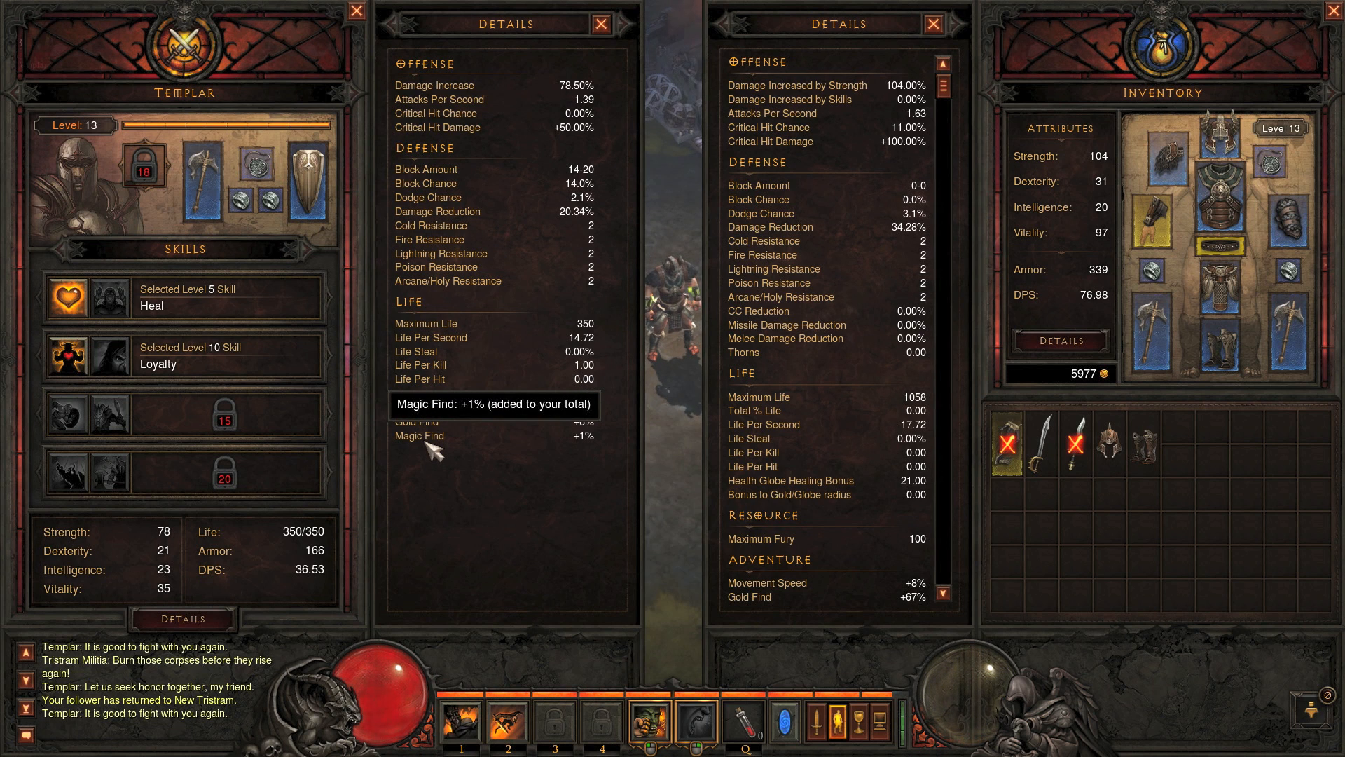
scroll("down", 3)
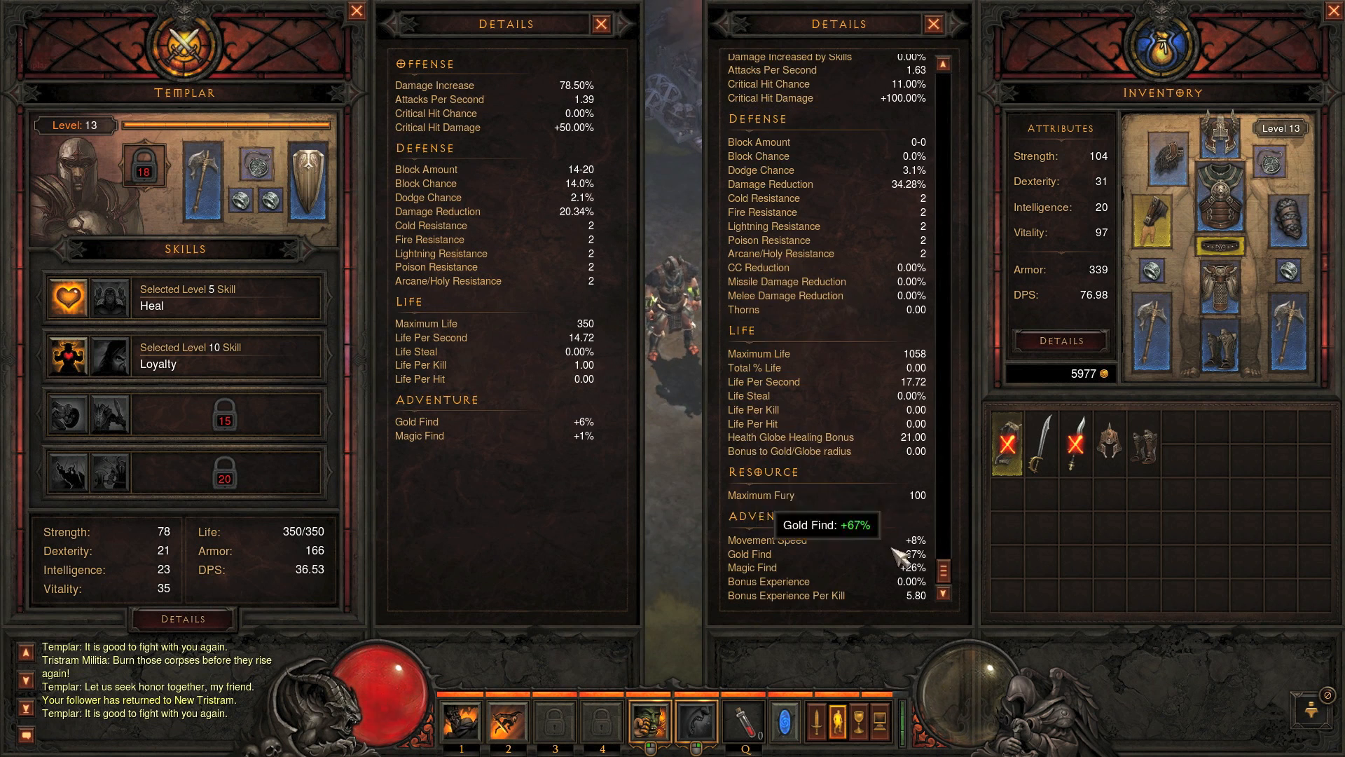
mouse_move(747, 562)
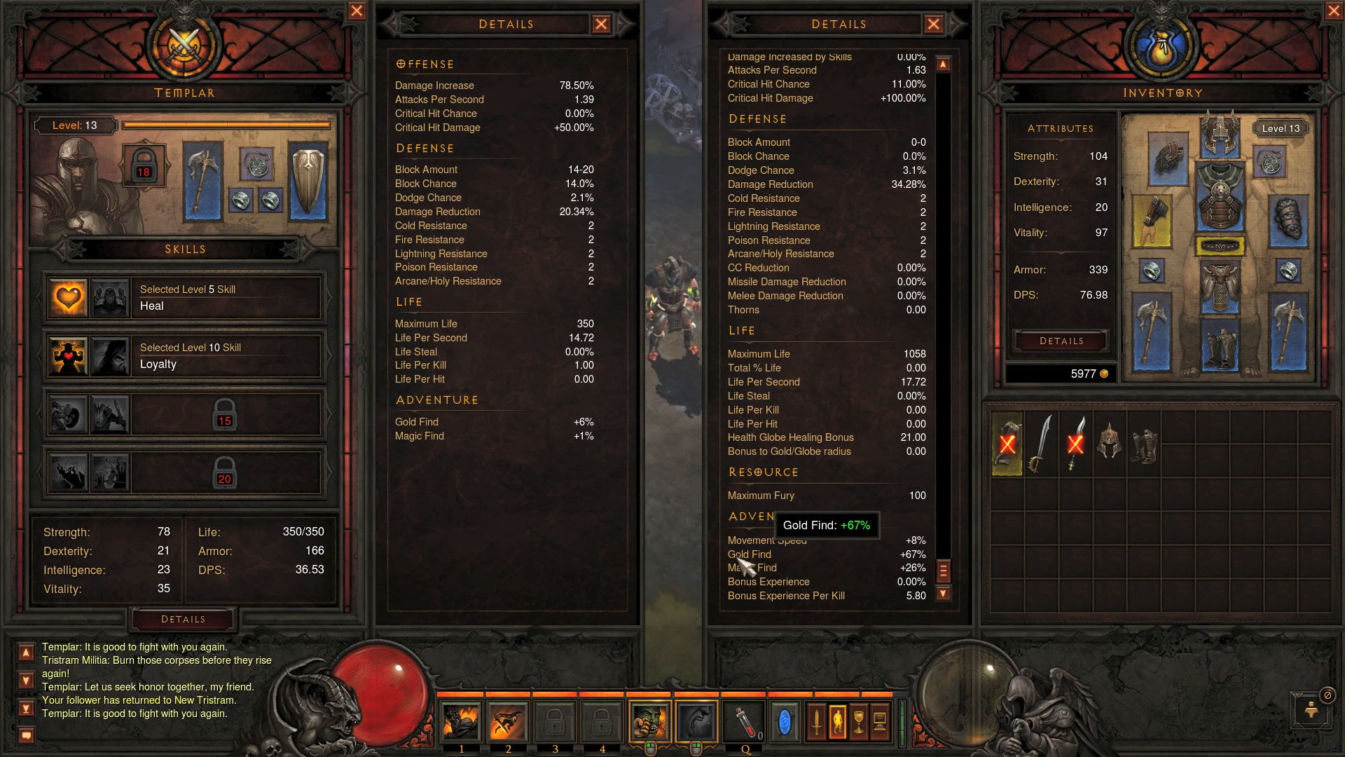
mouse_move(754, 568)
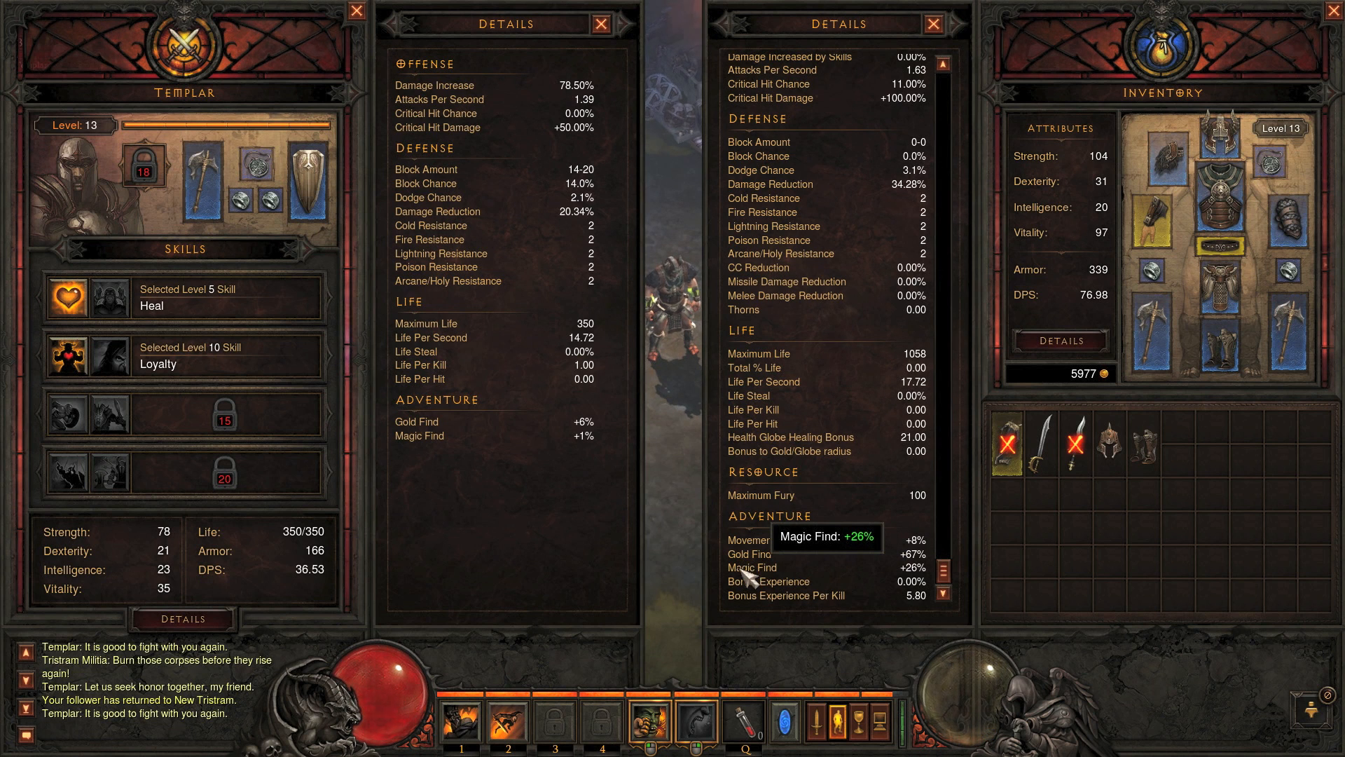
left_click(355, 12)
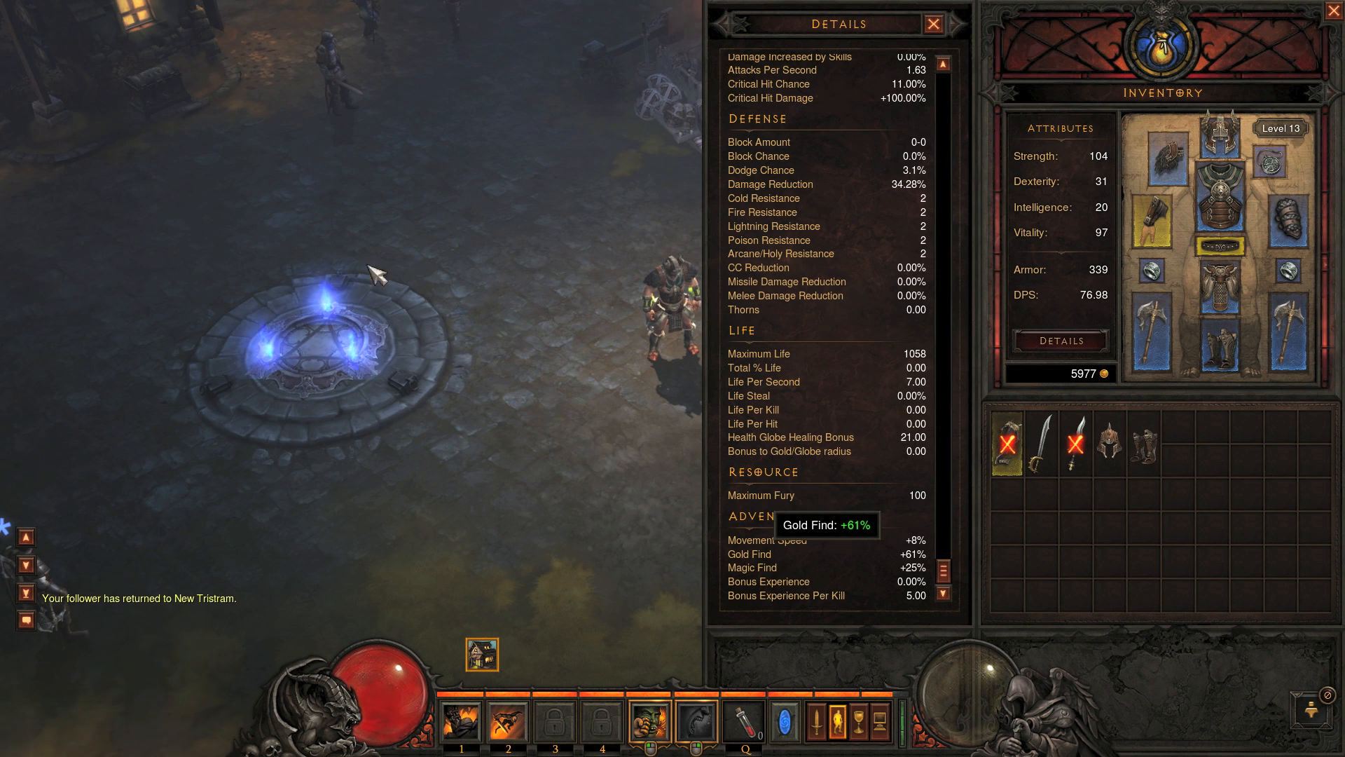
mouse_move(760, 566)
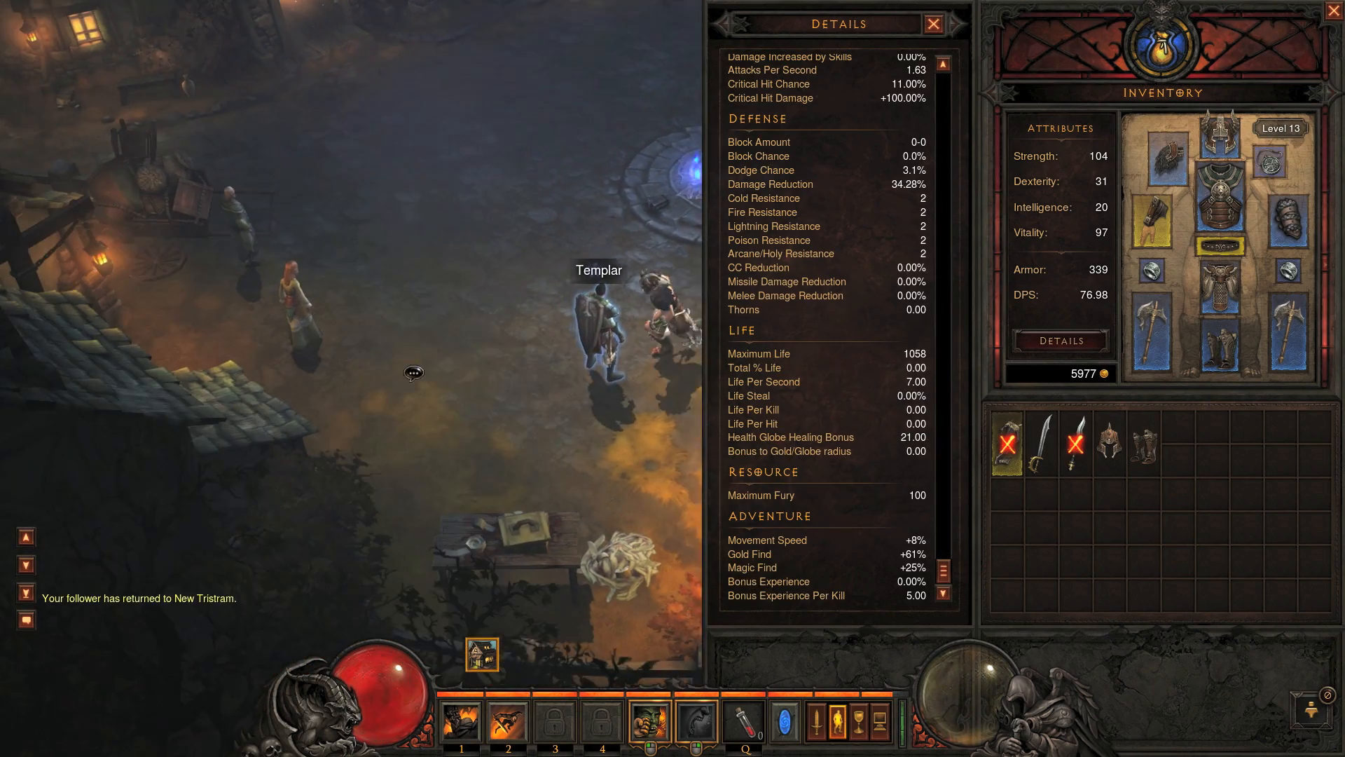
left_click(935, 24)
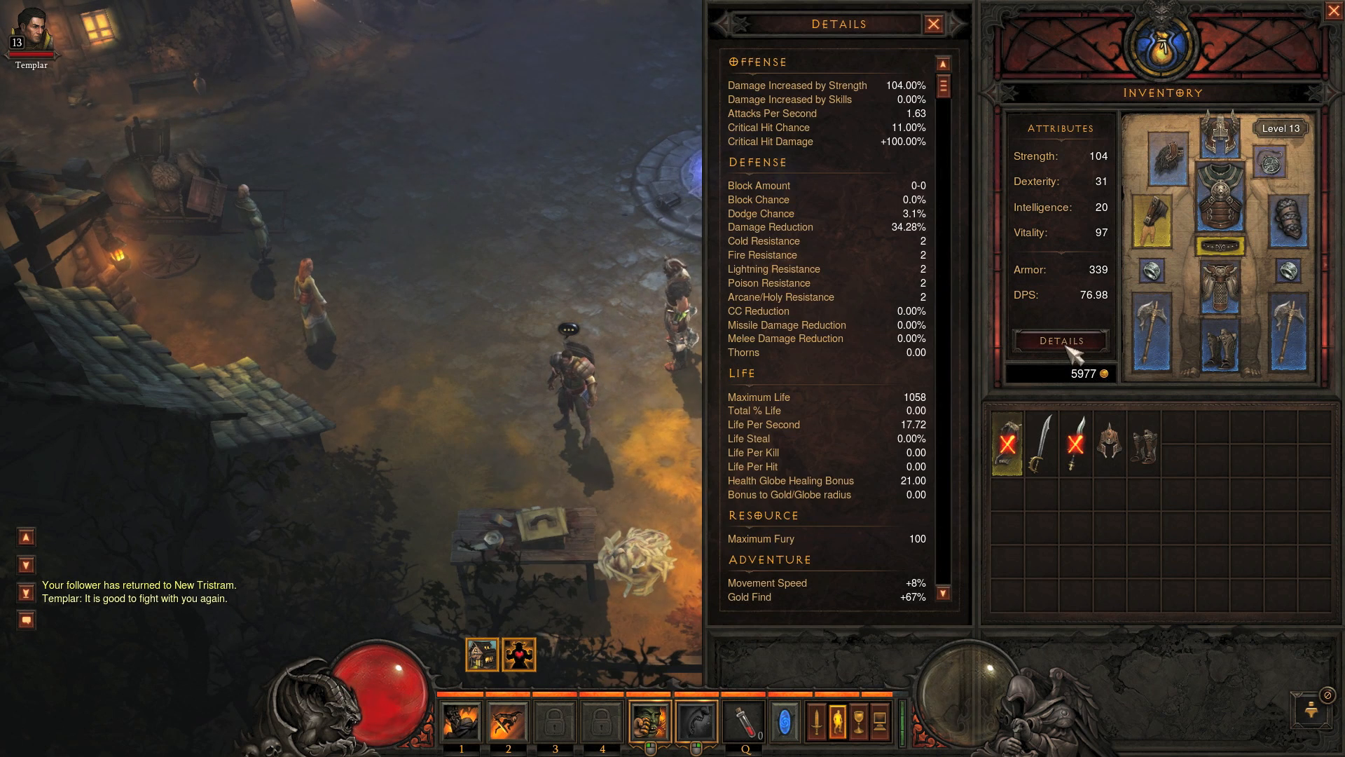
scroll("down", 3)
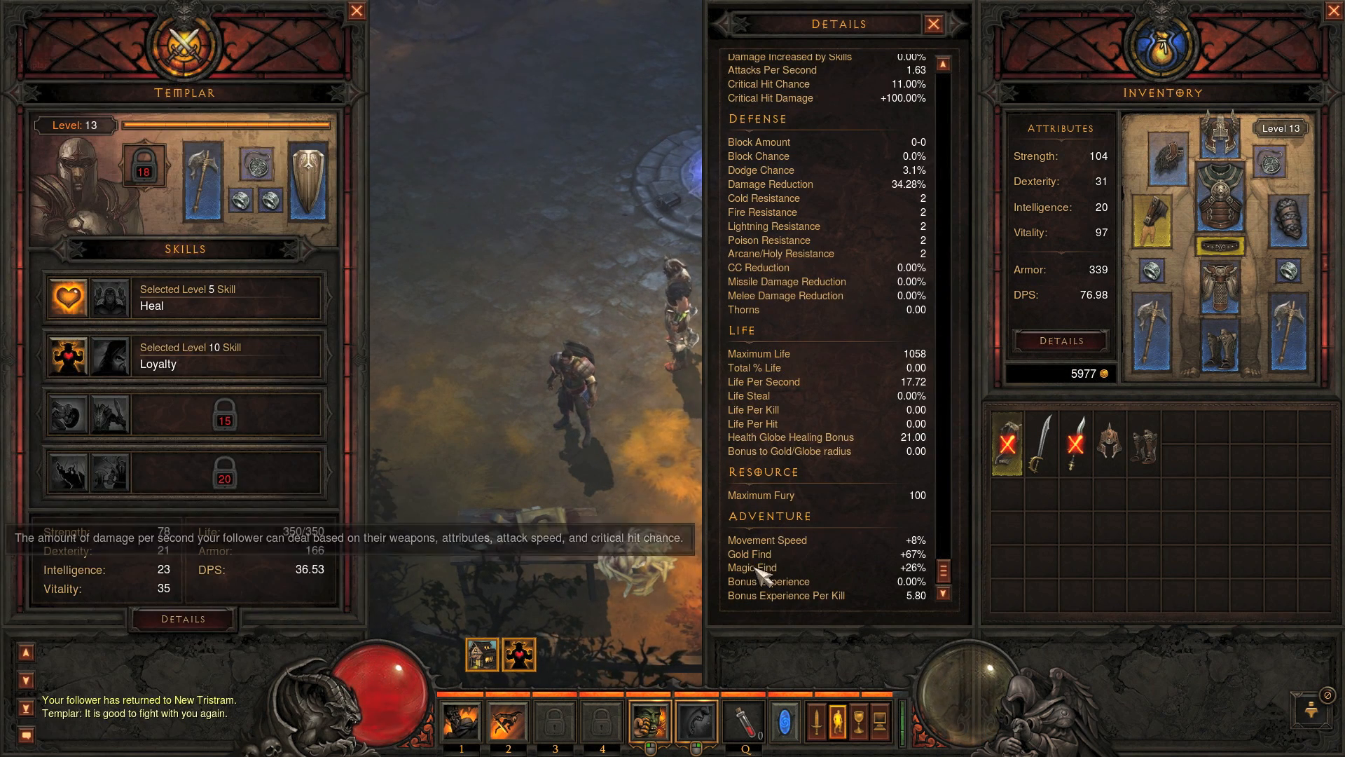
Step: Show the Templar's Details panel with Gold Find +6% and Magic Find +1% beside the hero's stats
left_click(181, 618)
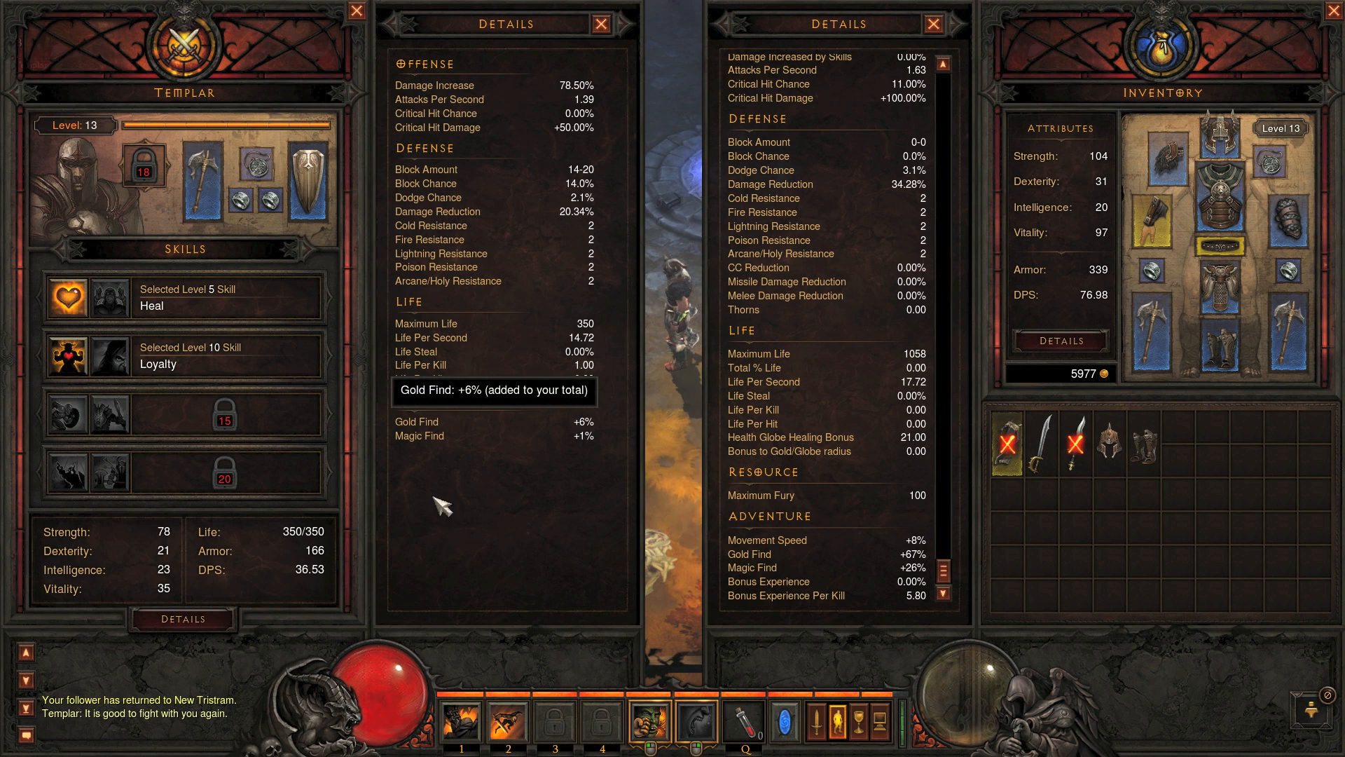
mouse_move(319, 191)
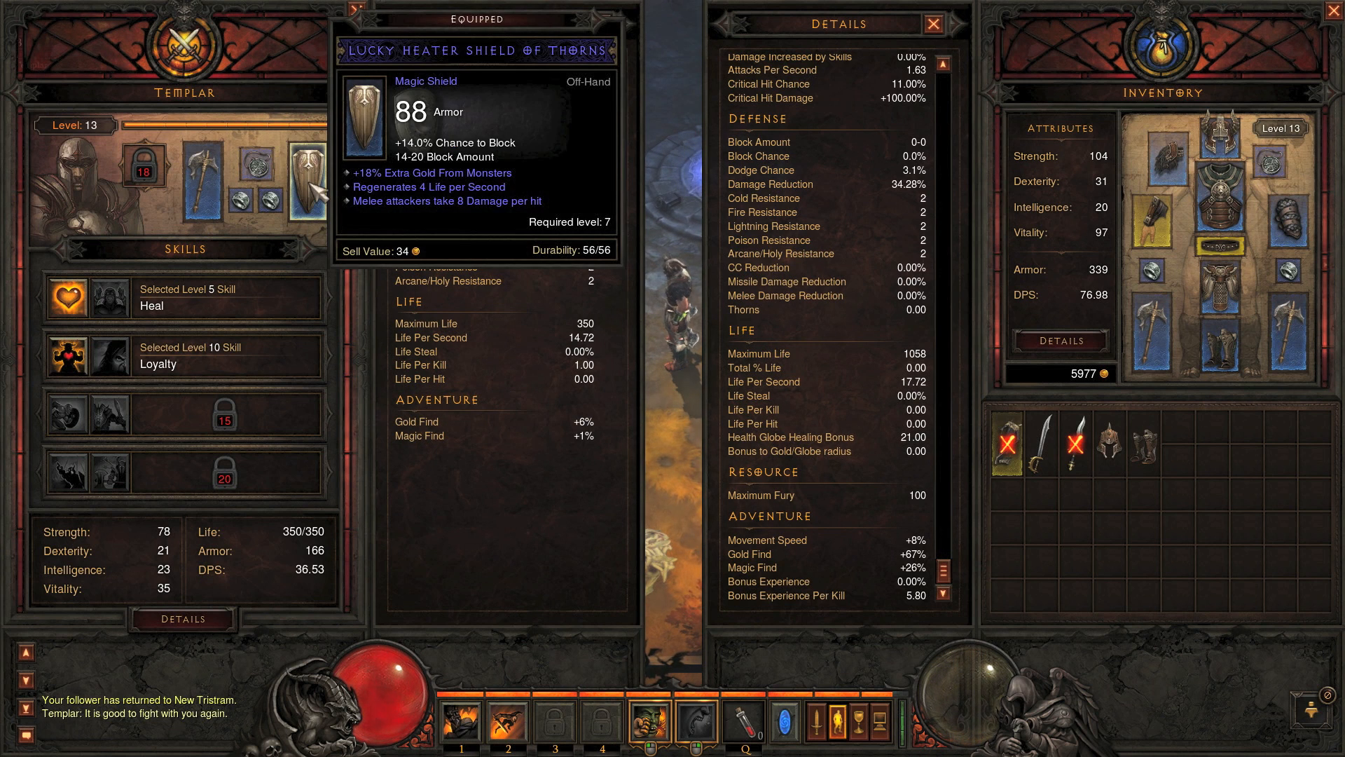
mouse_move(250, 200)
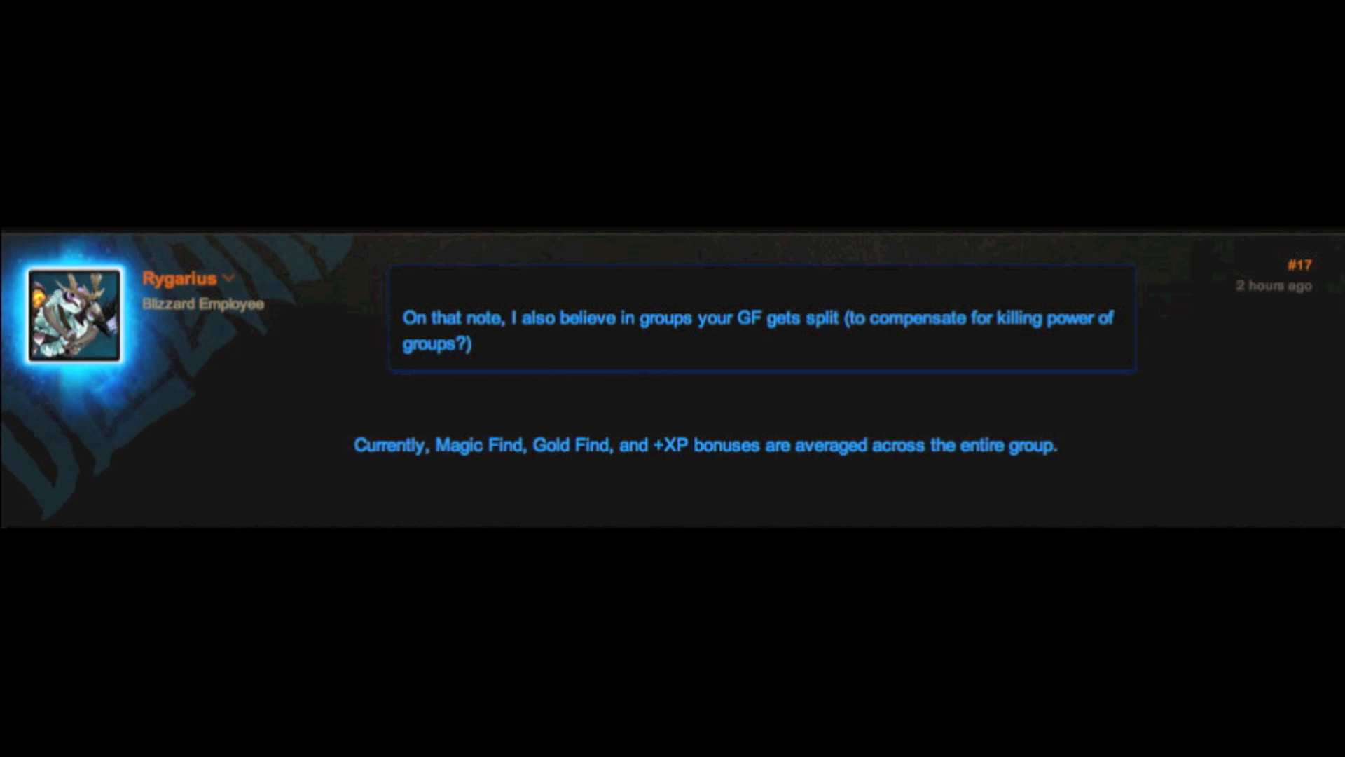
scroll("up", 3)
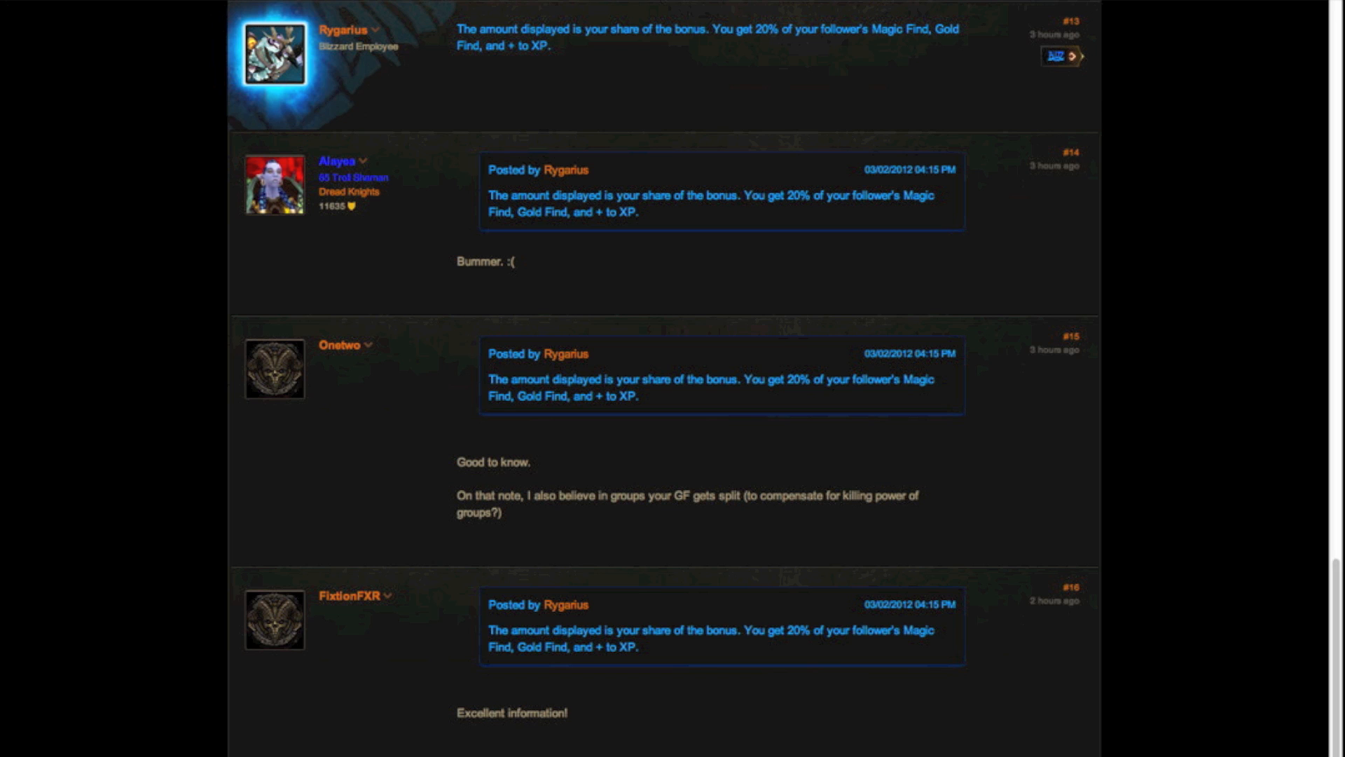